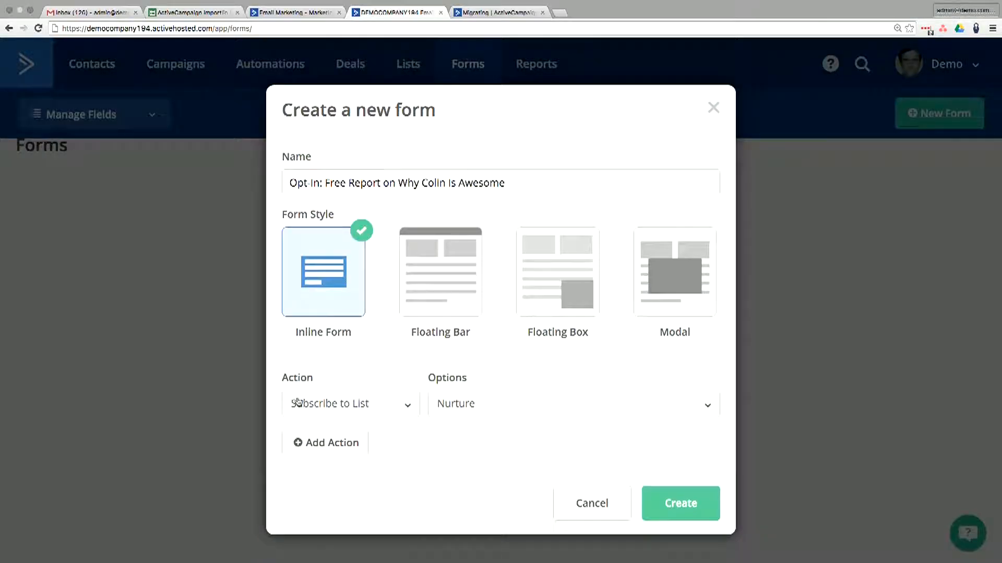
{"action": "mouse_move", "coordinate": [372, 393]}
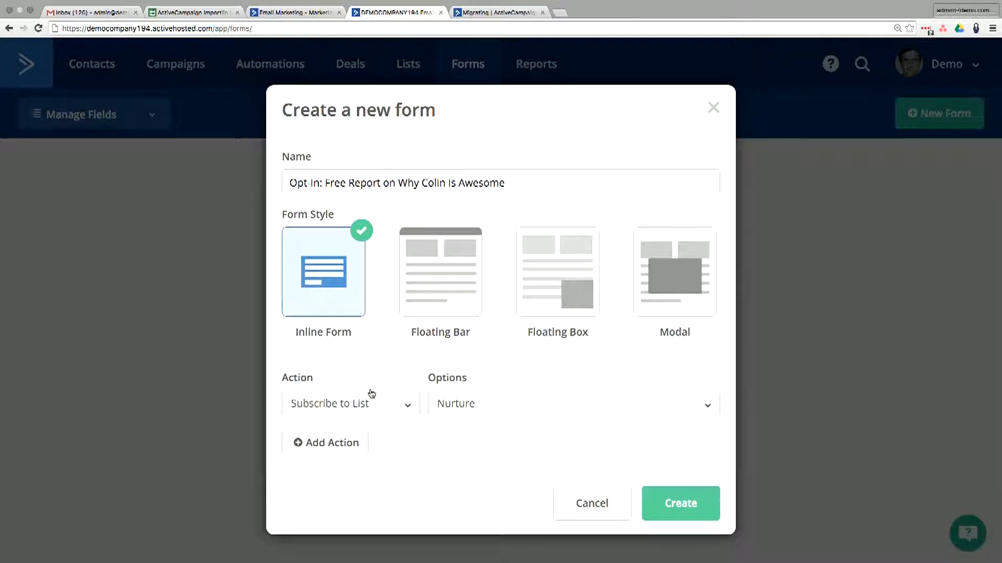
- Keep the form subscribing contacts to the Nurture list and add a second action row
{"action": "left_click", "coordinate": [349, 403]}
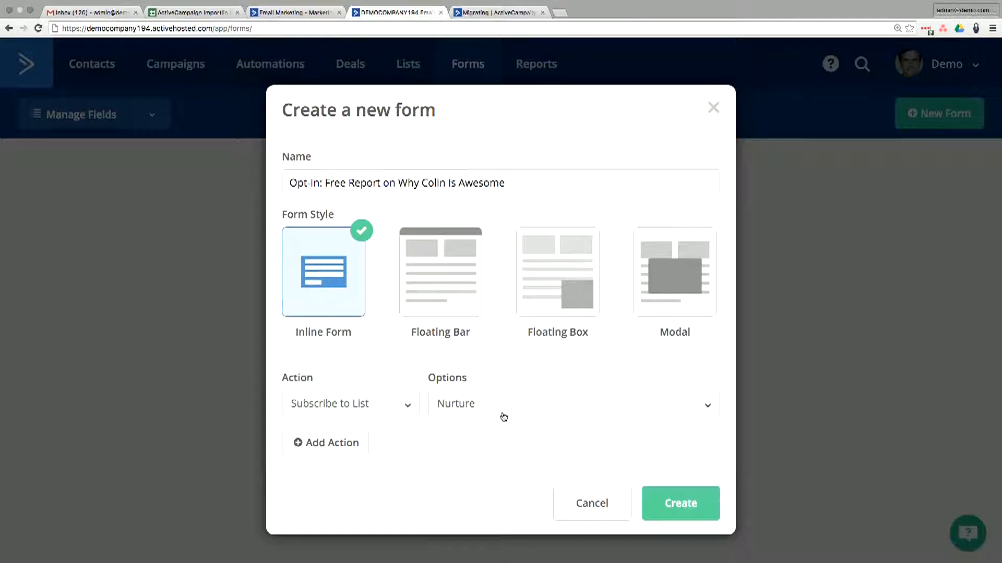
{"action": "left_click", "coordinate": [569, 403]}
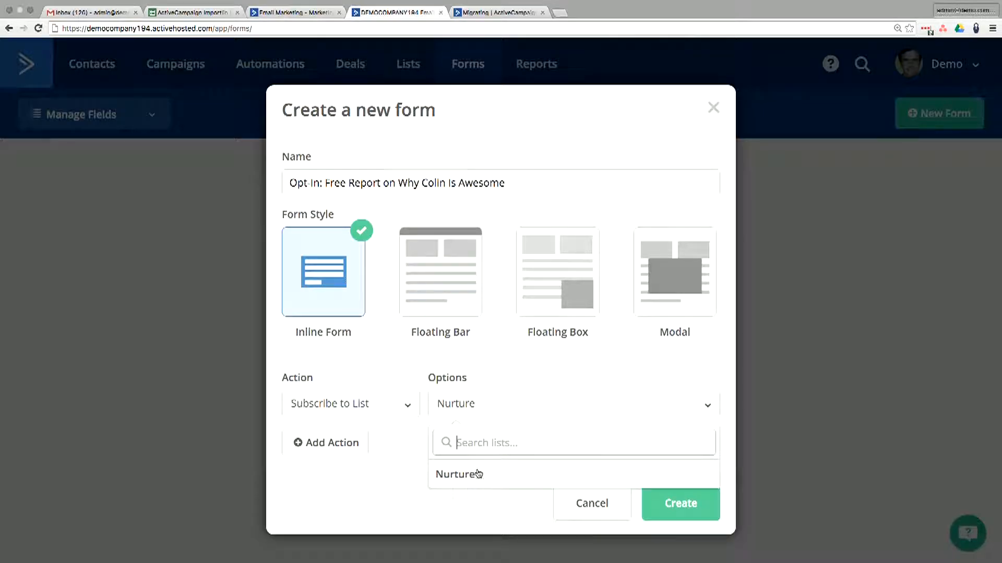
{"action": "left_click", "coordinate": [458, 474]}
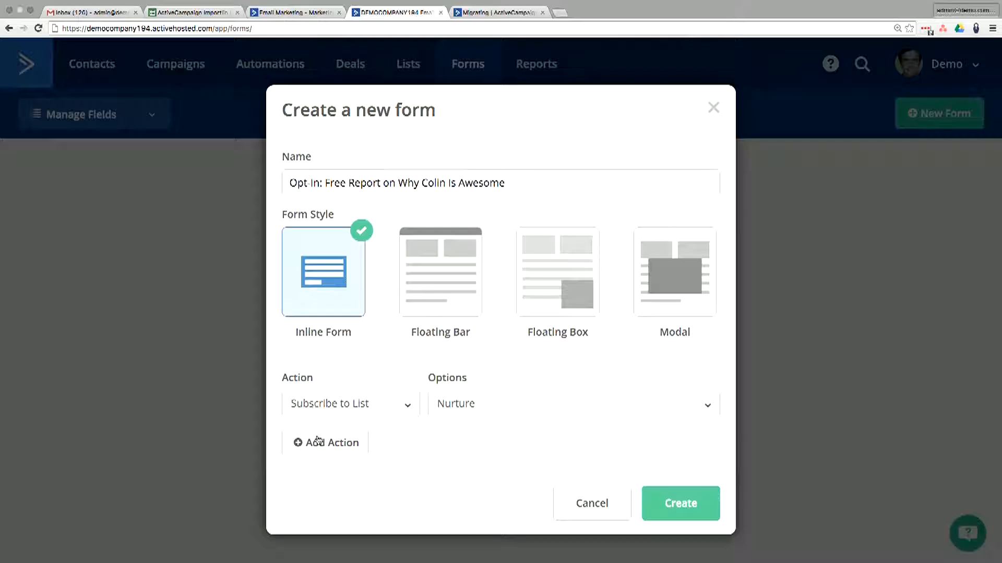
{"action": "left_click", "coordinate": [325, 442]}
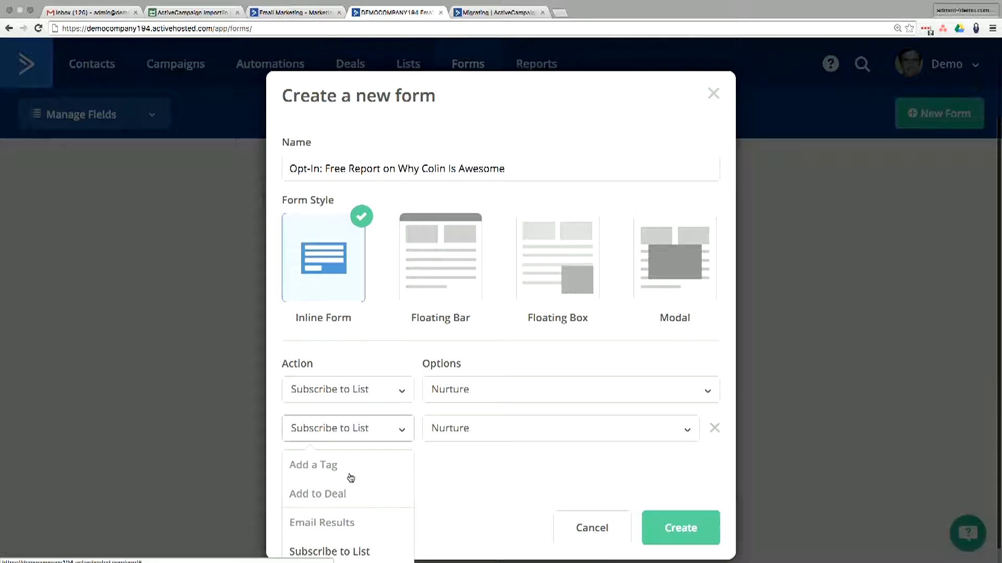
- Make the second action add the tag 'Opt-In: Free Report on Awesome Colin', then add a third action
{"action": "left_click", "coordinate": [313, 464]}
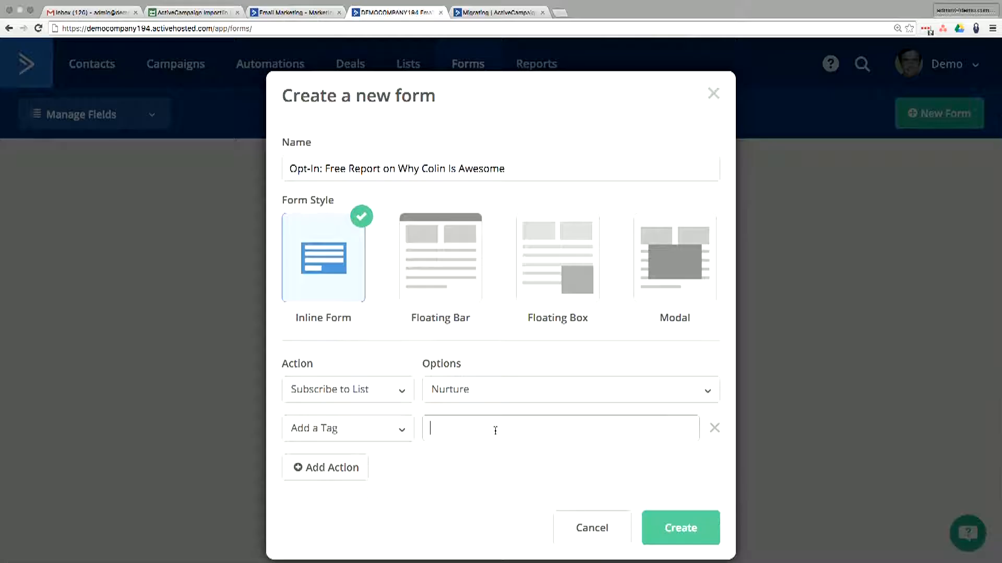
{"action": "type", "text": "Opt-"}
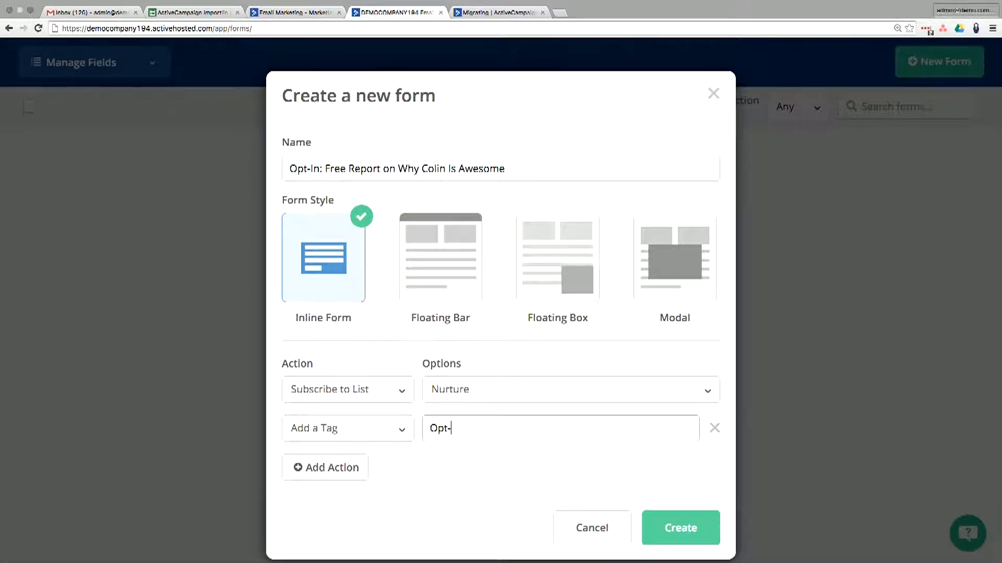
{"action": "type", "text": "In: Free Re"}
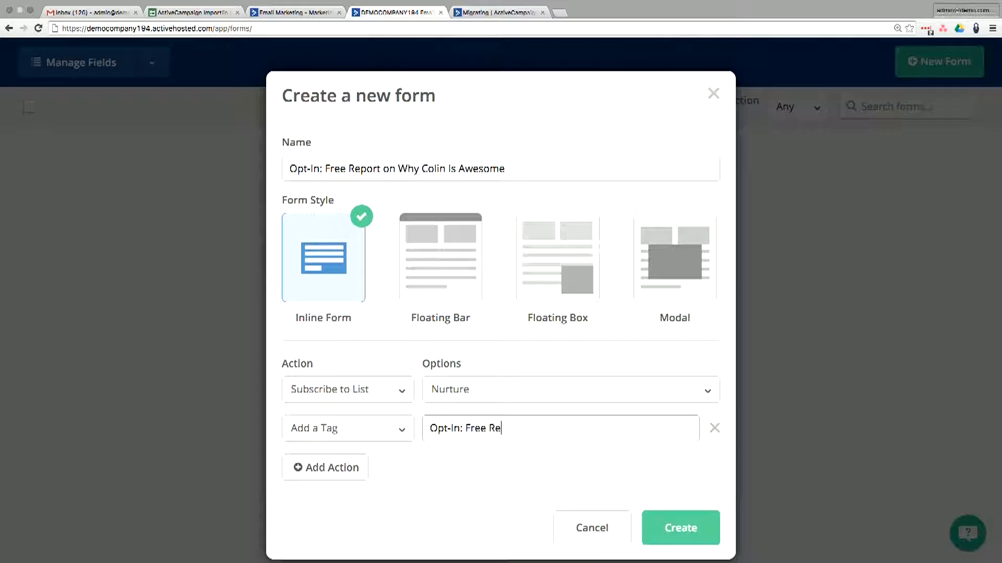
{"action": "type", "text": "port on"}
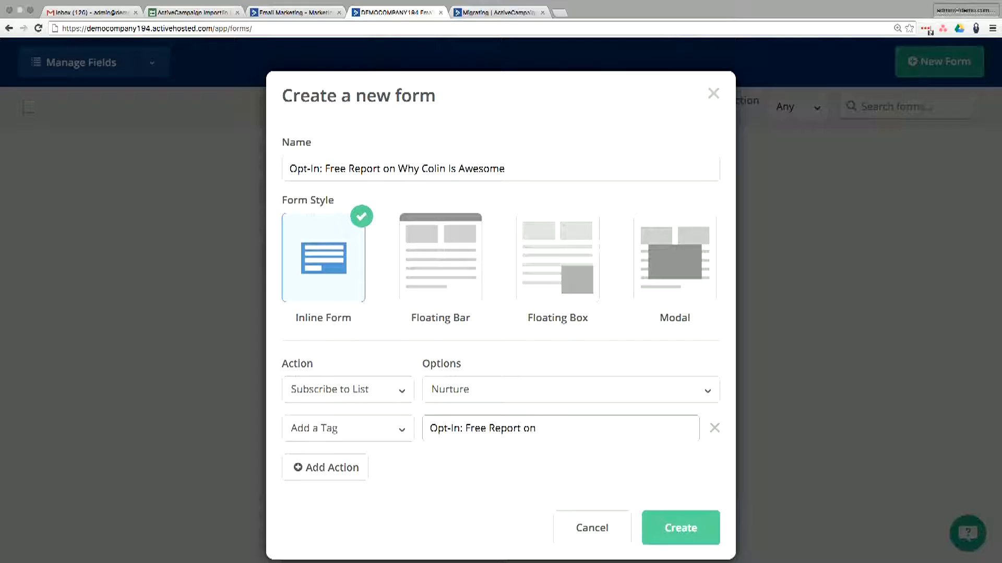
{"action": "type", "text": "Awesome Colin"}
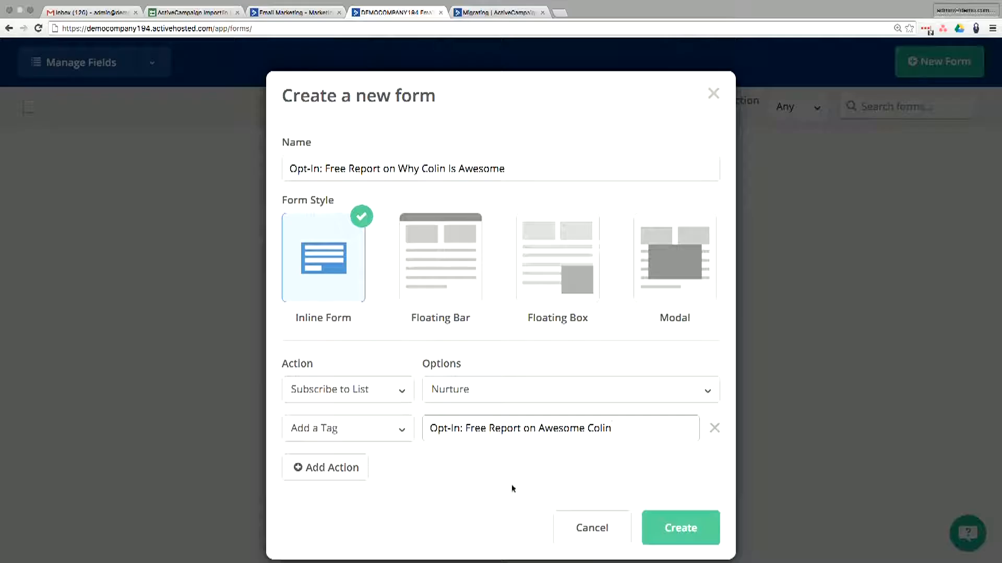
{"action": "mouse_move", "coordinate": [438, 201]}
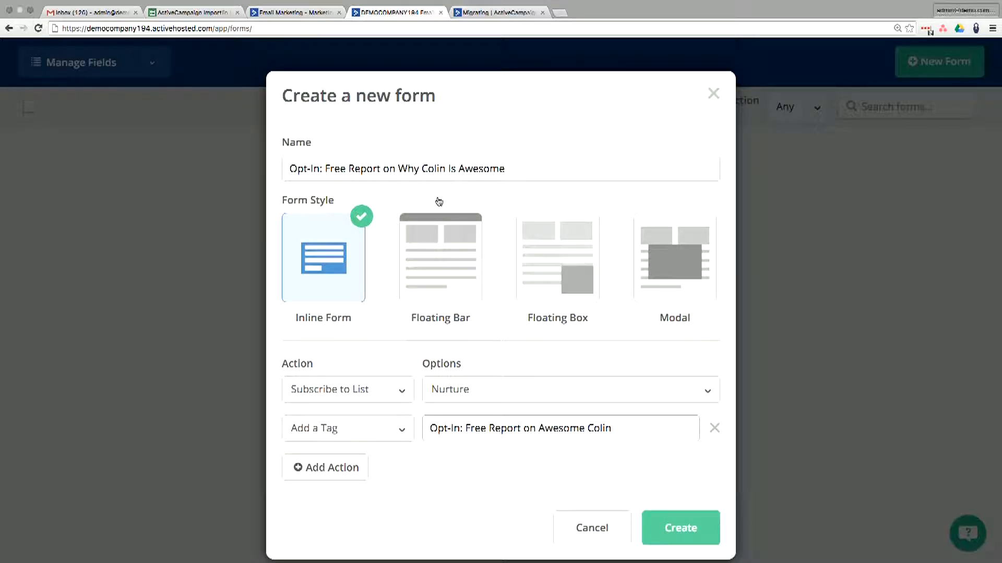
{"action": "left_click", "coordinate": [325, 467]}
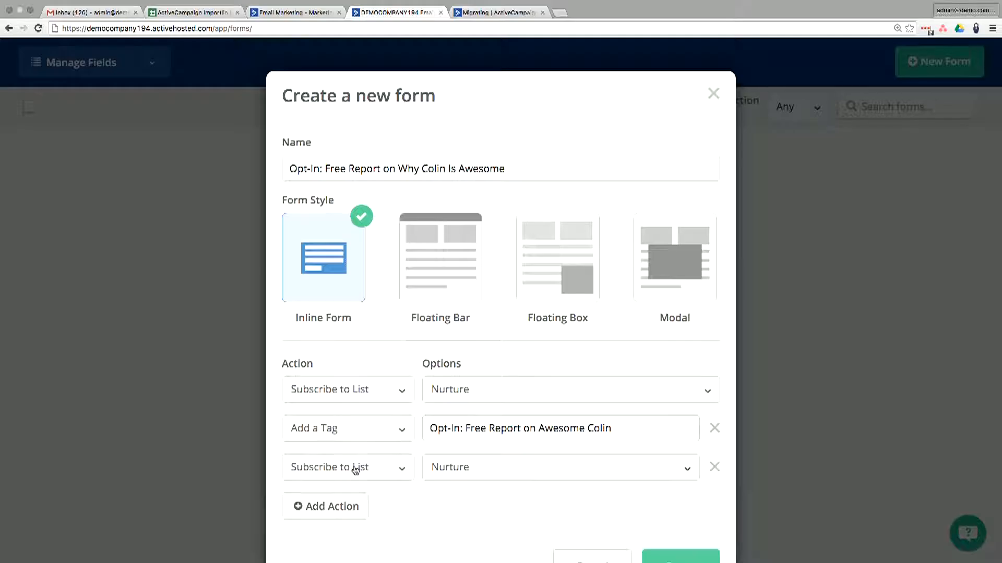
- Set the third action to Email Results, keep the address, and create the form
{"action": "left_click", "coordinate": [347, 428]}
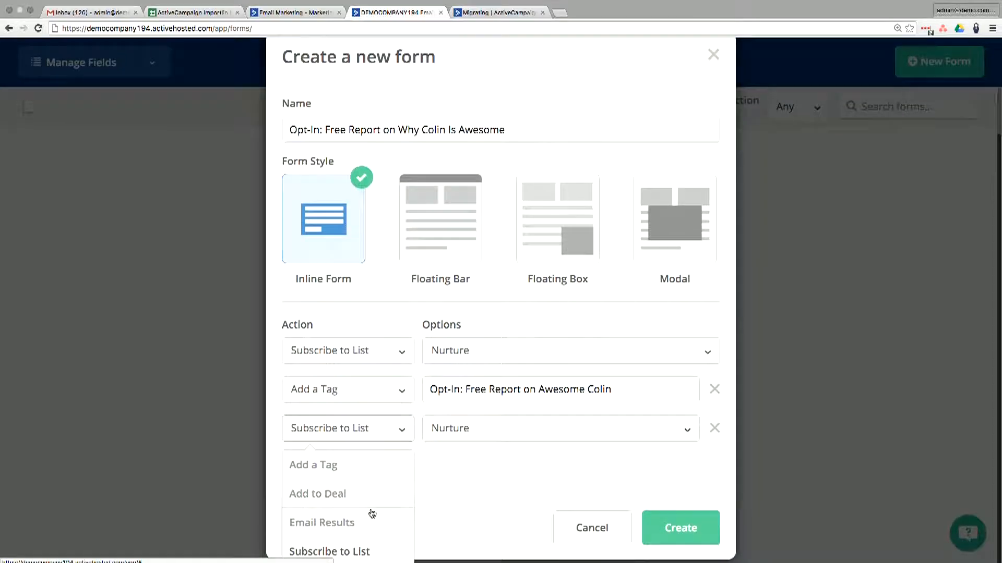
{"action": "left_click", "coordinate": [322, 523]}
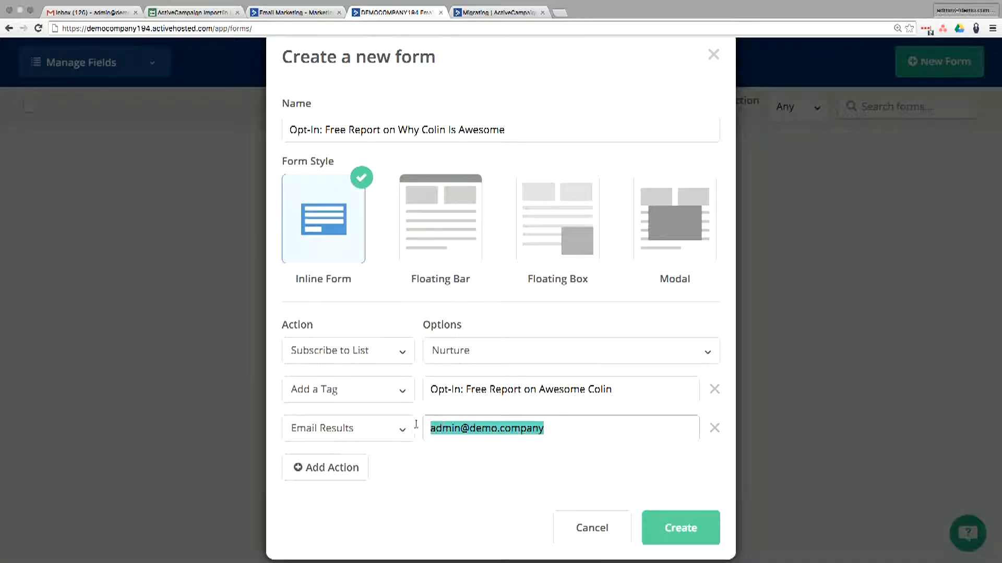
{"action": "left_click", "coordinate": [348, 428]}
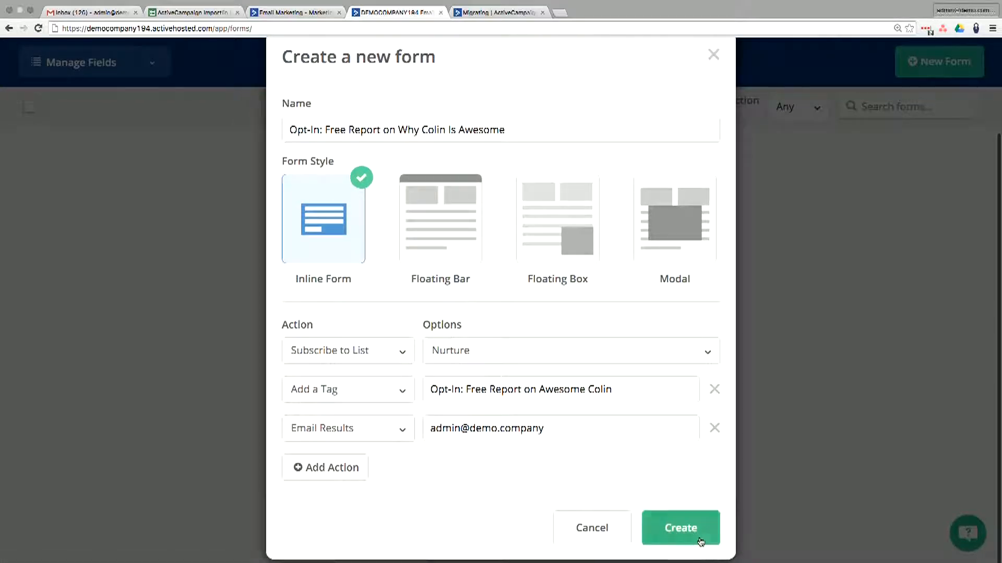
{"action": "left_click", "coordinate": [680, 527]}
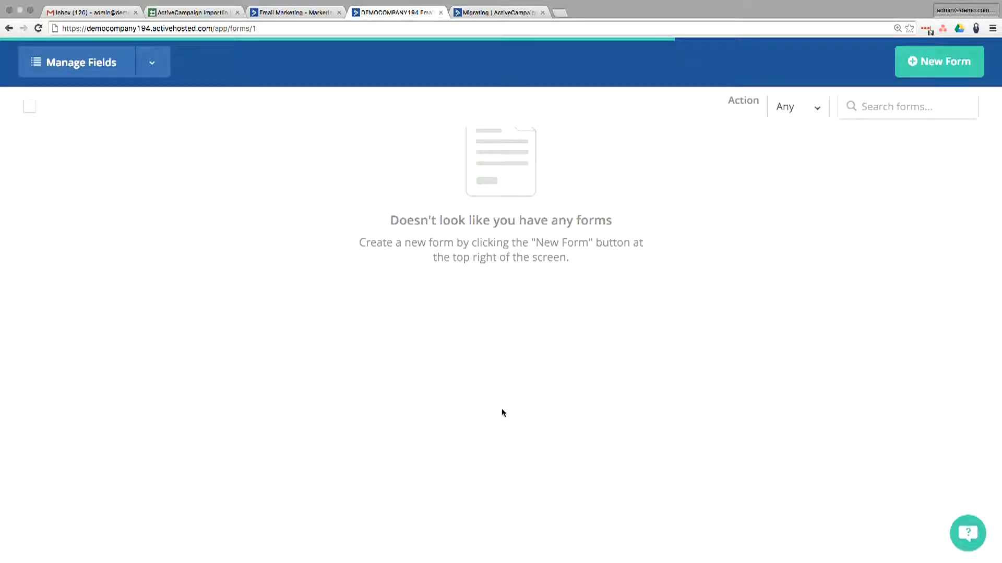
- Let the form designer load and select the Subscribe heading and description blocks
{"action": "left_click", "coordinate": [938, 61]}
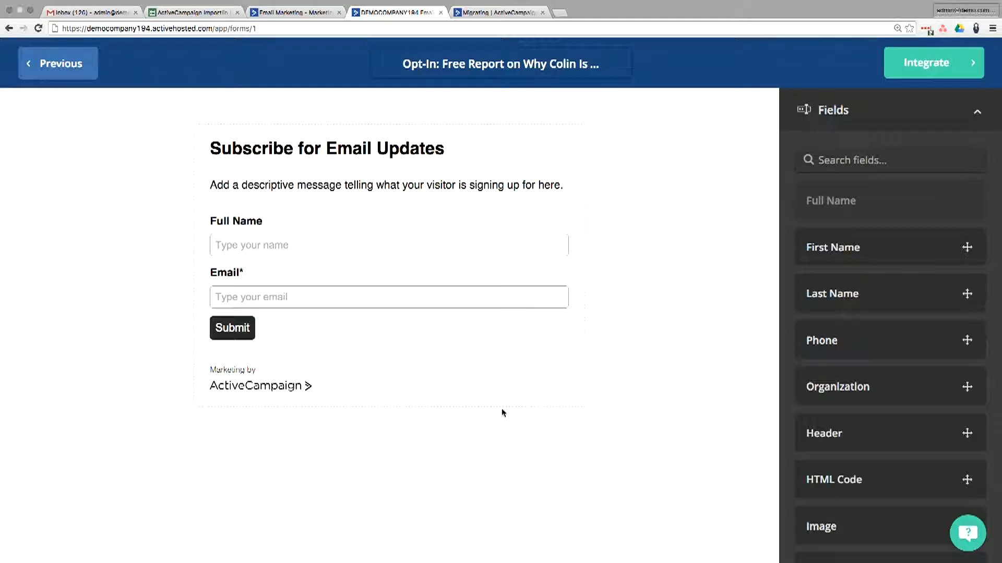
{"action": "mouse_move", "coordinate": [393, 134]}
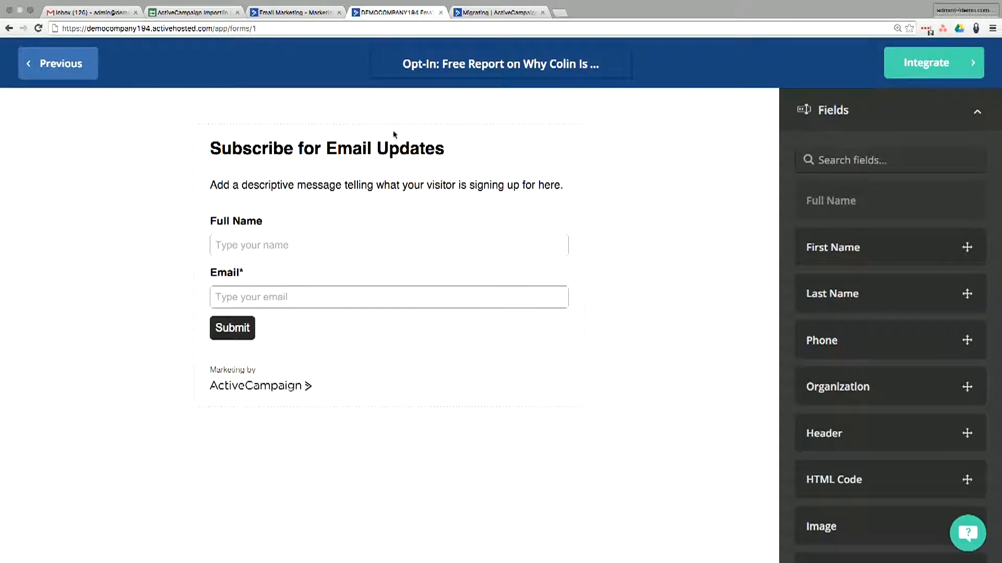
{"action": "left_click", "coordinate": [326, 148]}
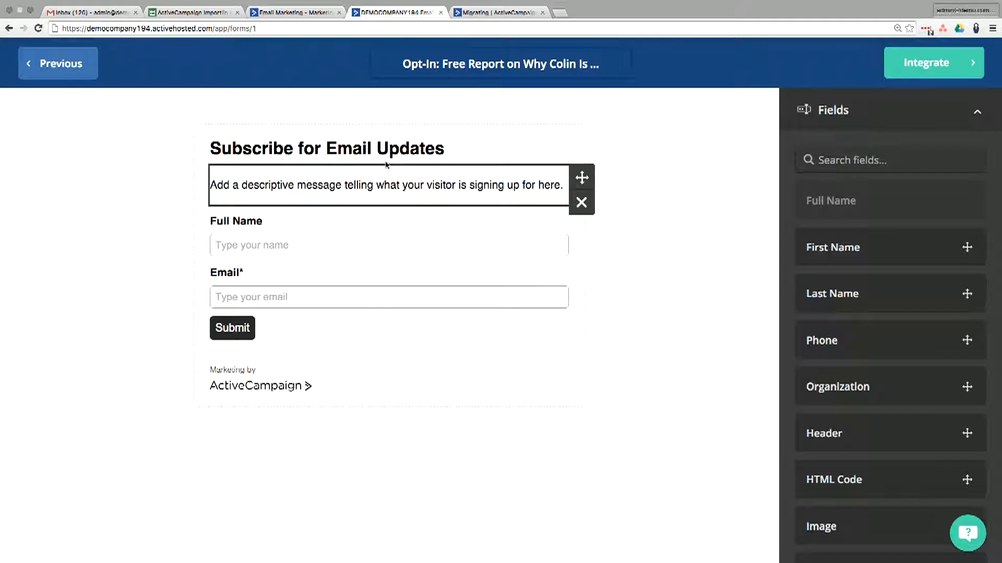
{"action": "left_click", "coordinate": [326, 149]}
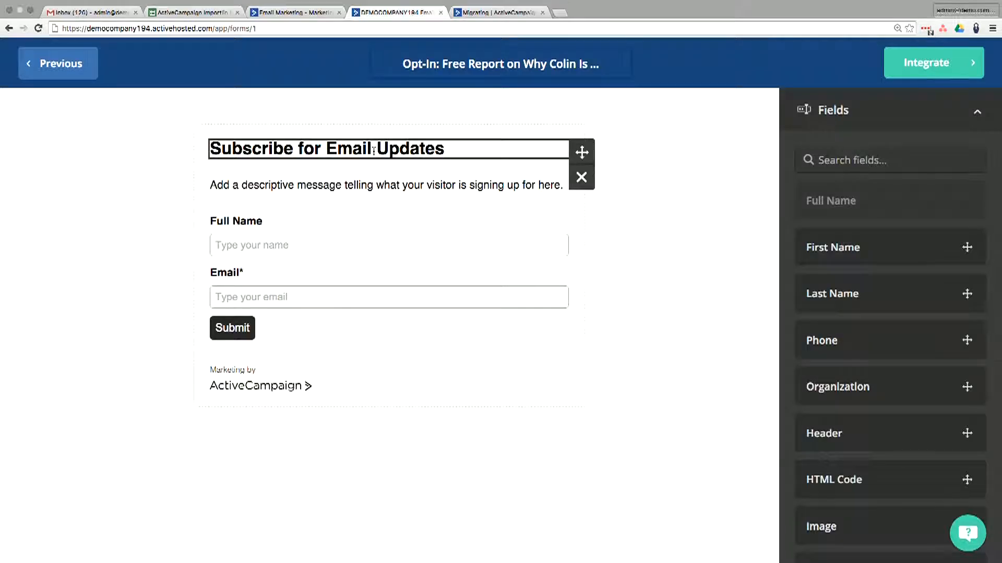
{"action": "left_click", "coordinate": [387, 185]}
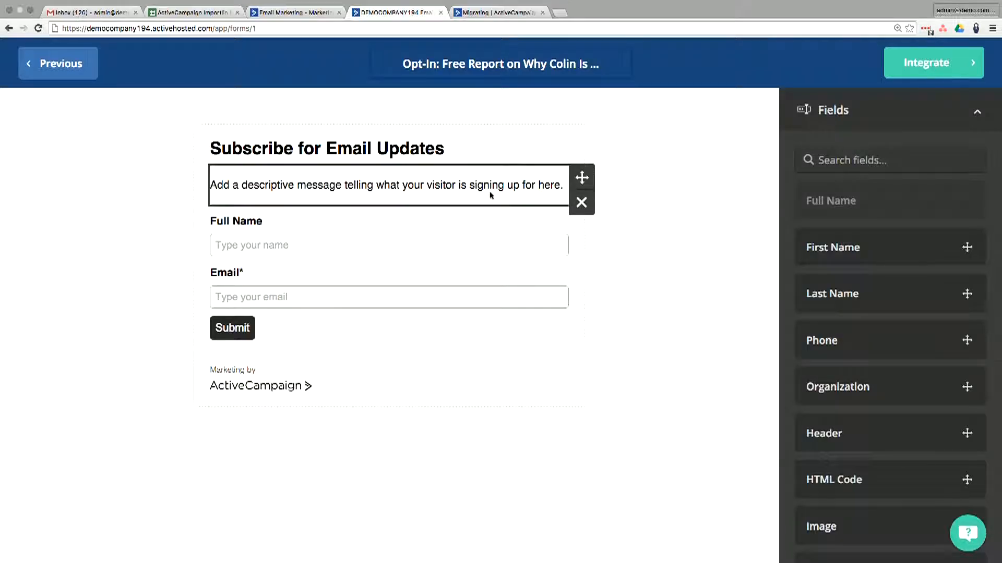
{"action": "left_click", "coordinate": [325, 148]}
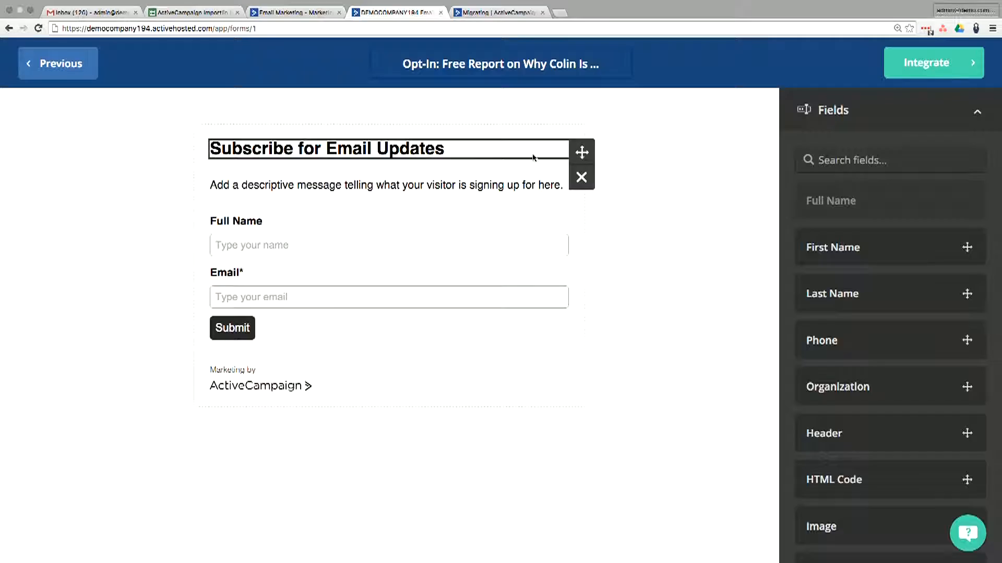
{"action": "mouse_move", "coordinate": [581, 154]}
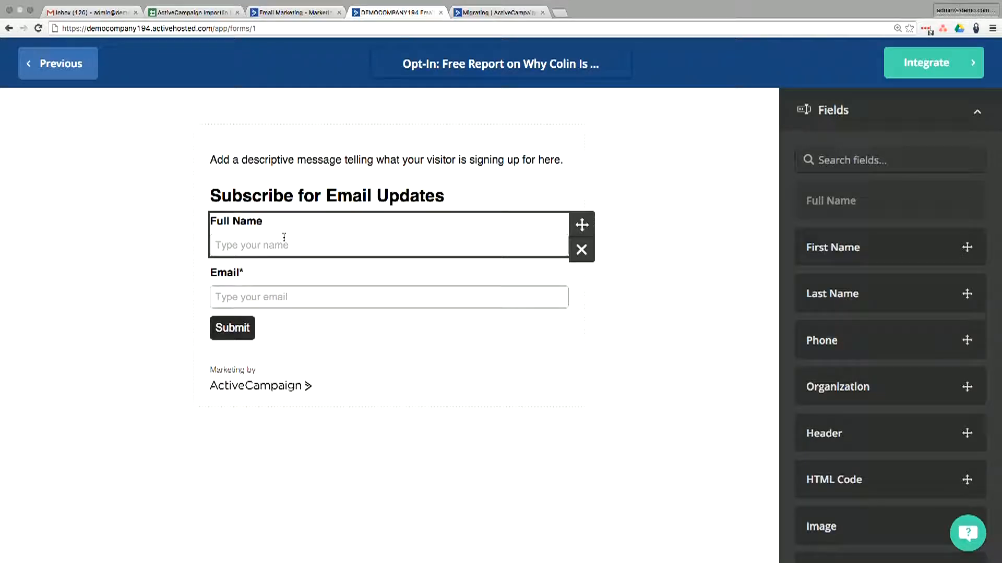
{"action": "mouse_move", "coordinate": [449, 251]}
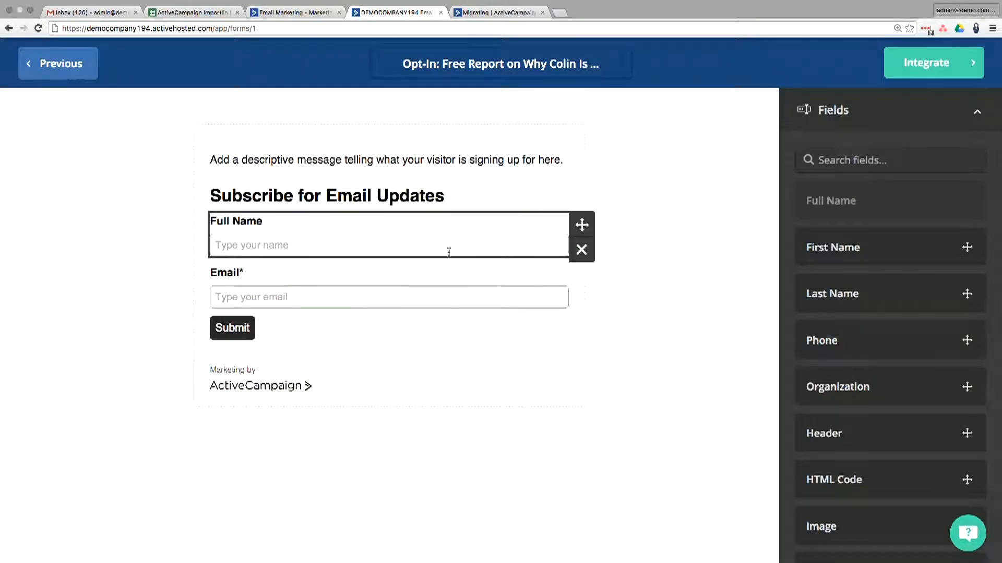
{"action": "mouse_move", "coordinate": [473, 247]}
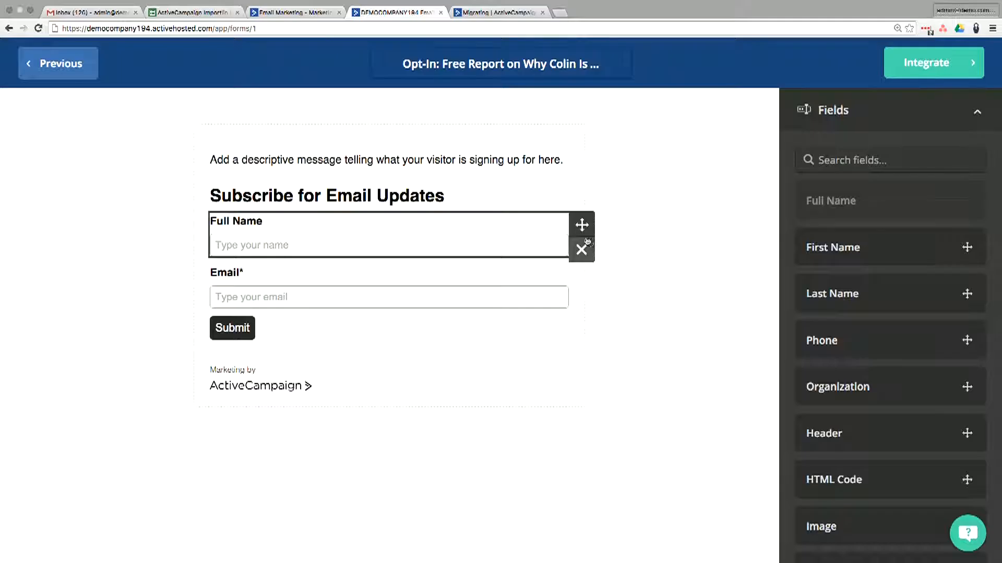
{"action": "mouse_move", "coordinate": [581, 249]}
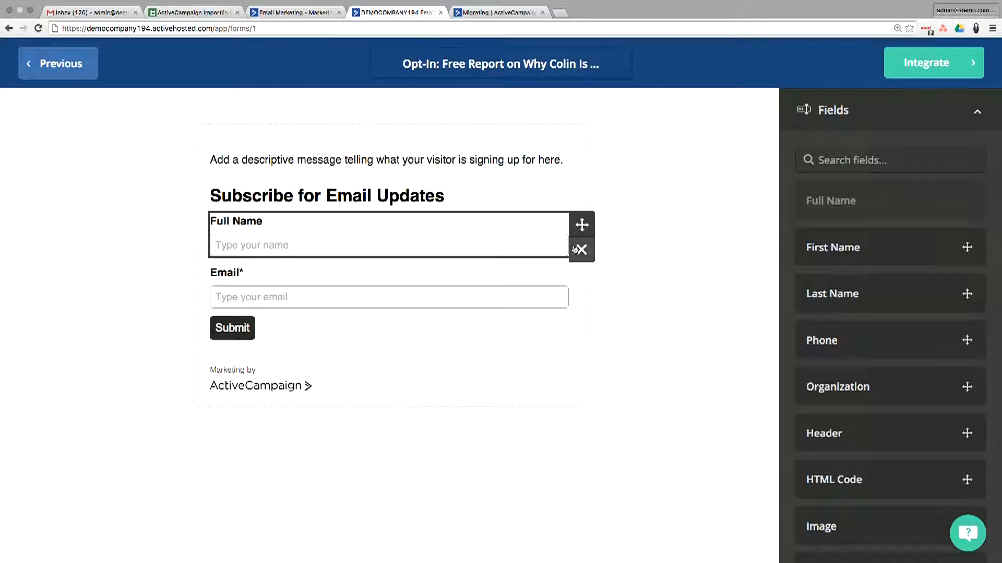
- Delete the Full Name field and add First Name and Last Name fields below Email
{"action": "left_click", "coordinate": [580, 249]}
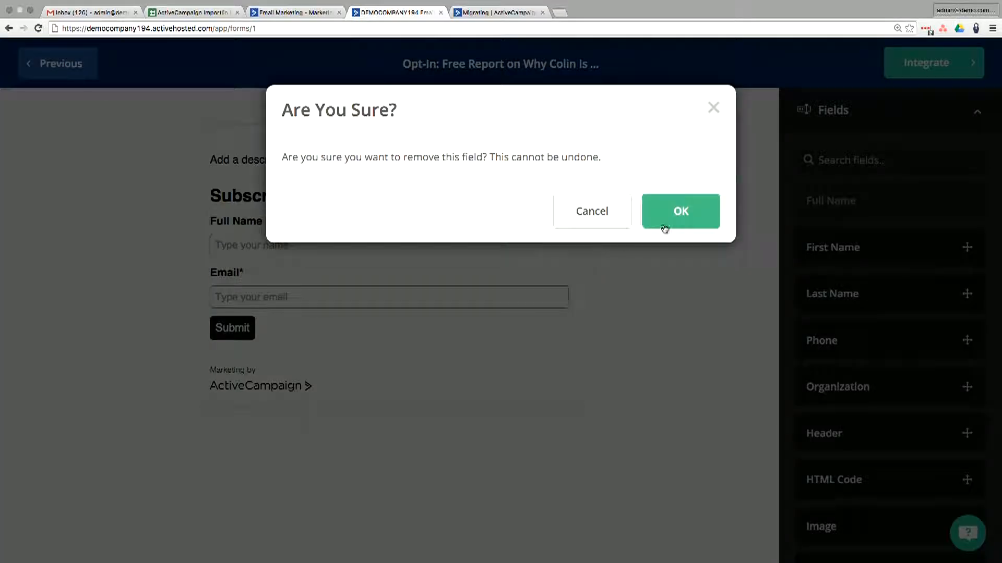
{"action": "left_click", "coordinate": [680, 211]}
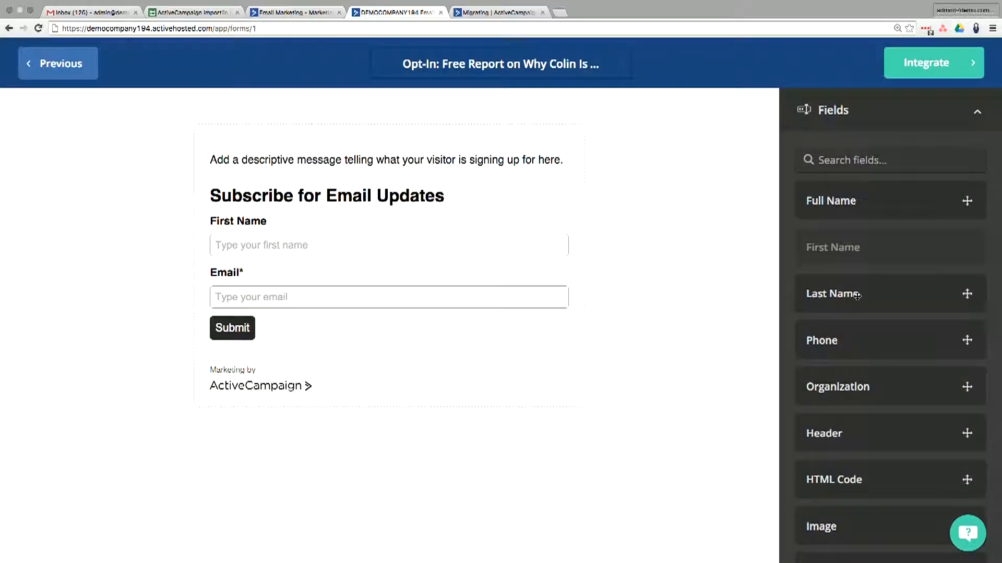
{"action": "left_click", "coordinate": [967, 294]}
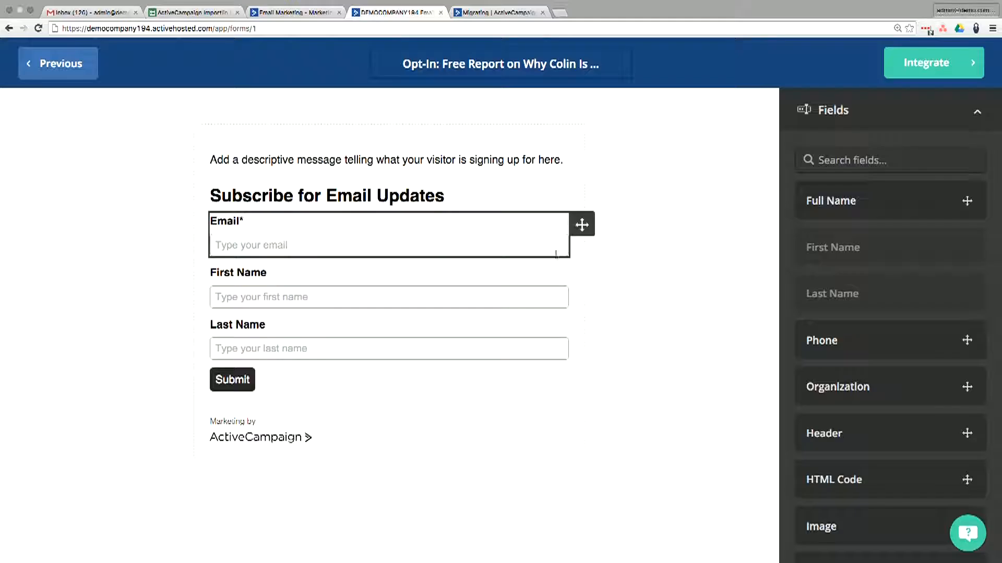
{"action": "left_click", "coordinate": [232, 380]}
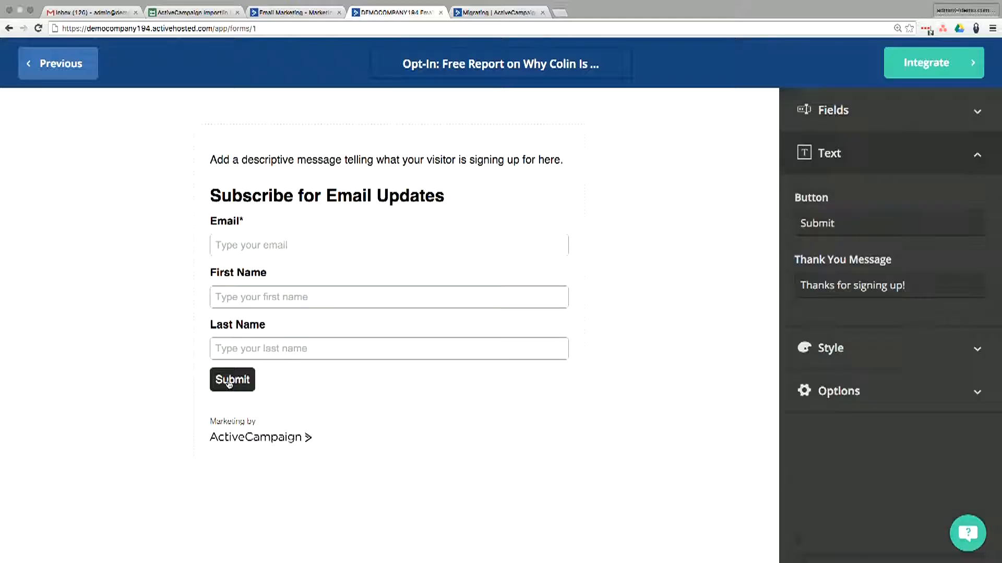
{"action": "mouse_move", "coordinate": [474, 348]}
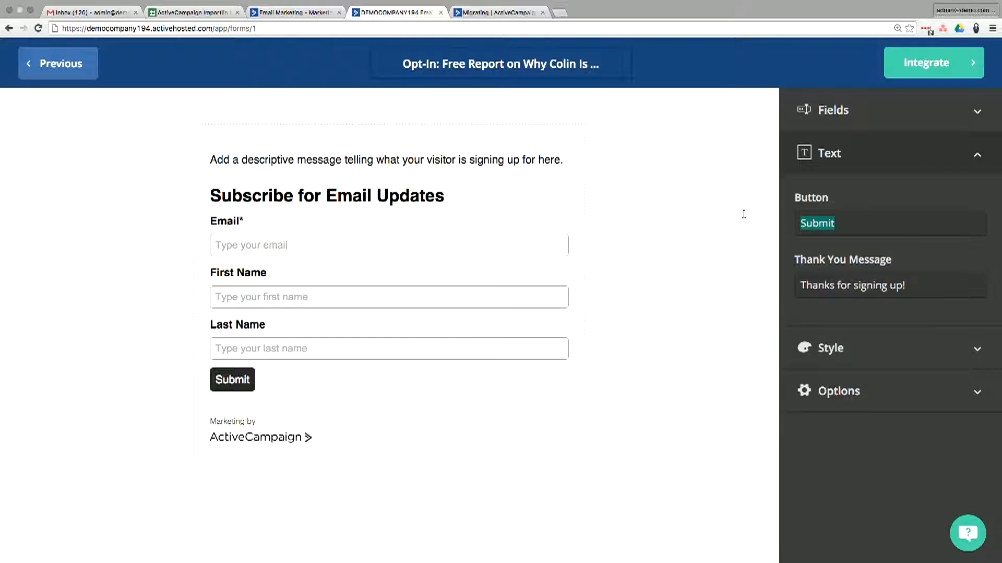
- Change the submit button text from Submit to 'Give Me My Free Stuff!'
{"action": "type", "text": "Give Me My Free S"}
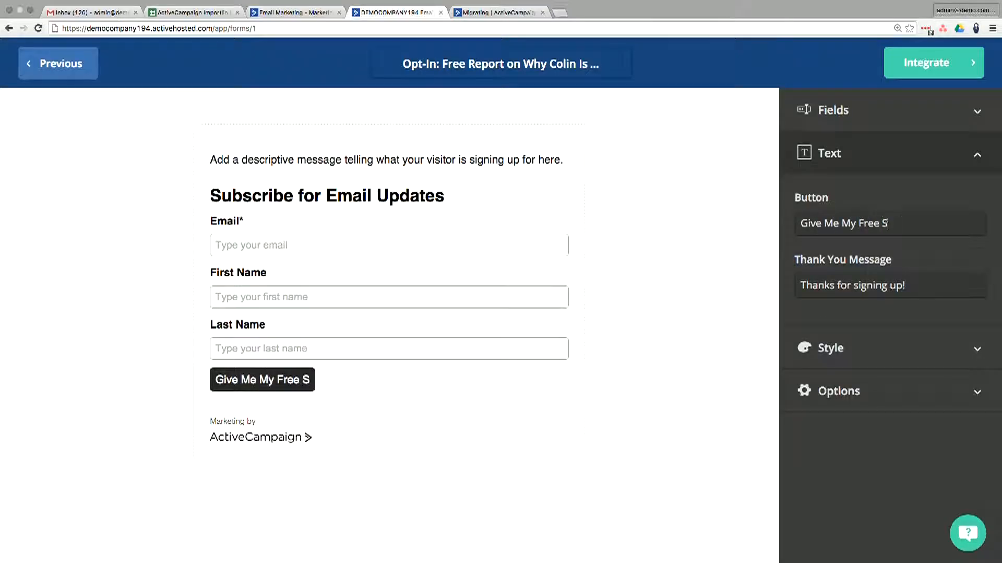
{"action": "type", "text": "tuff!"}
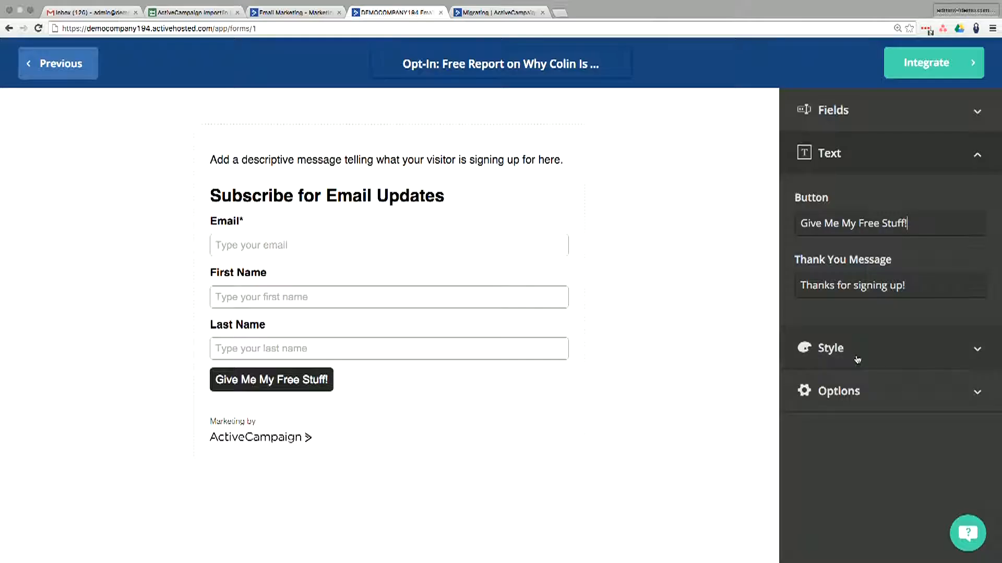
{"action": "left_click", "coordinate": [831, 348]}
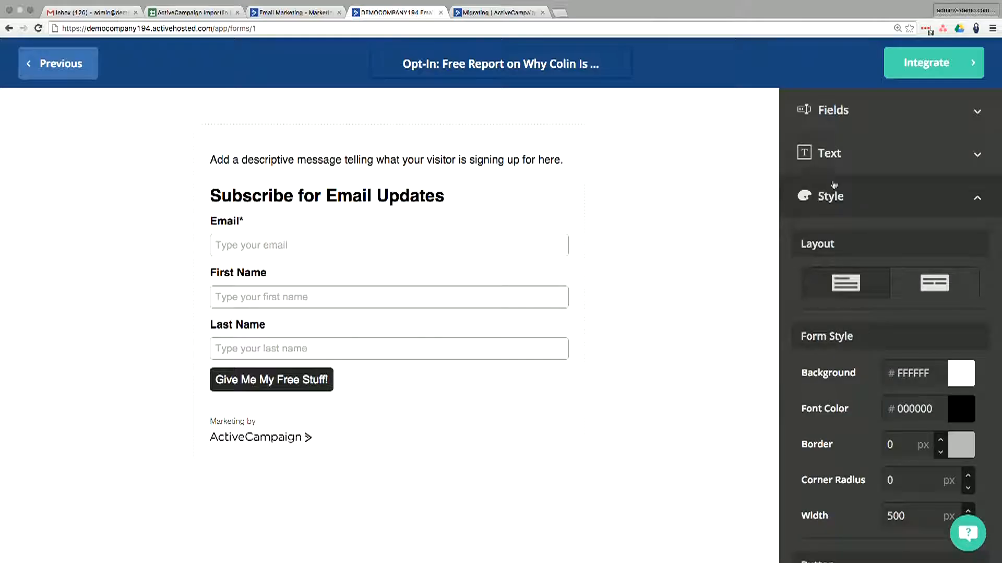
{"action": "left_click", "coordinate": [833, 110]}
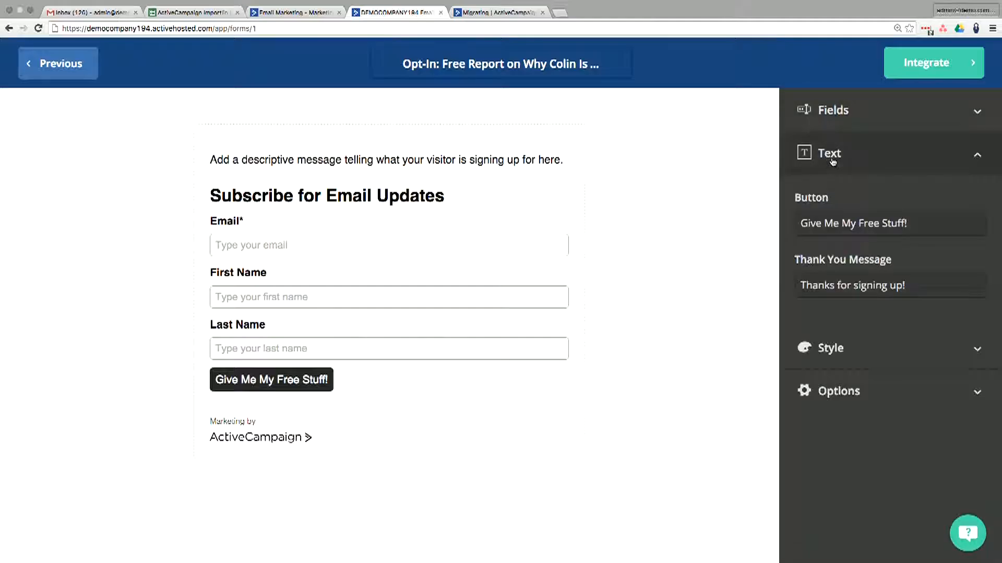
{"action": "left_click", "coordinate": [327, 195]}
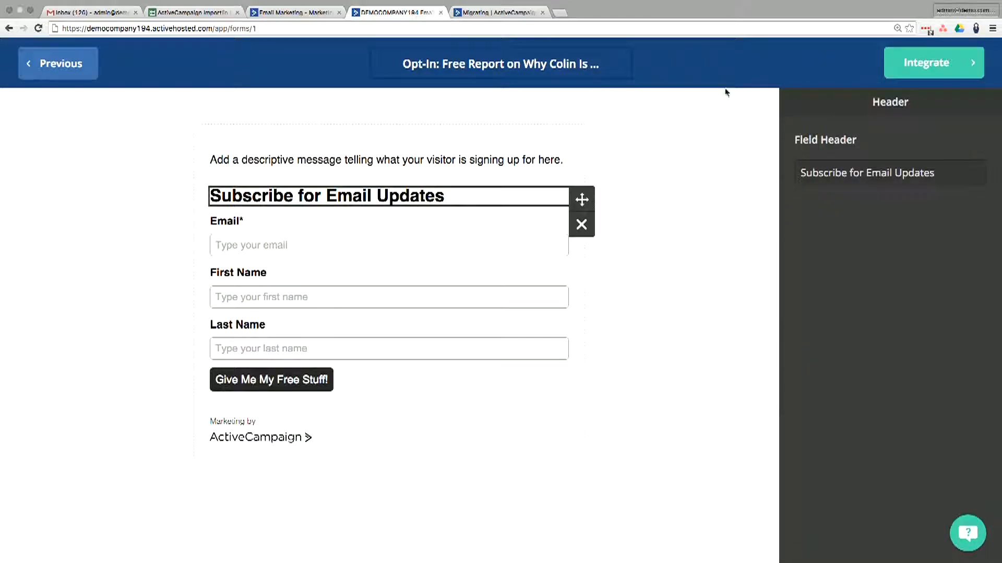
{"action": "left_click", "coordinate": [271, 379]}
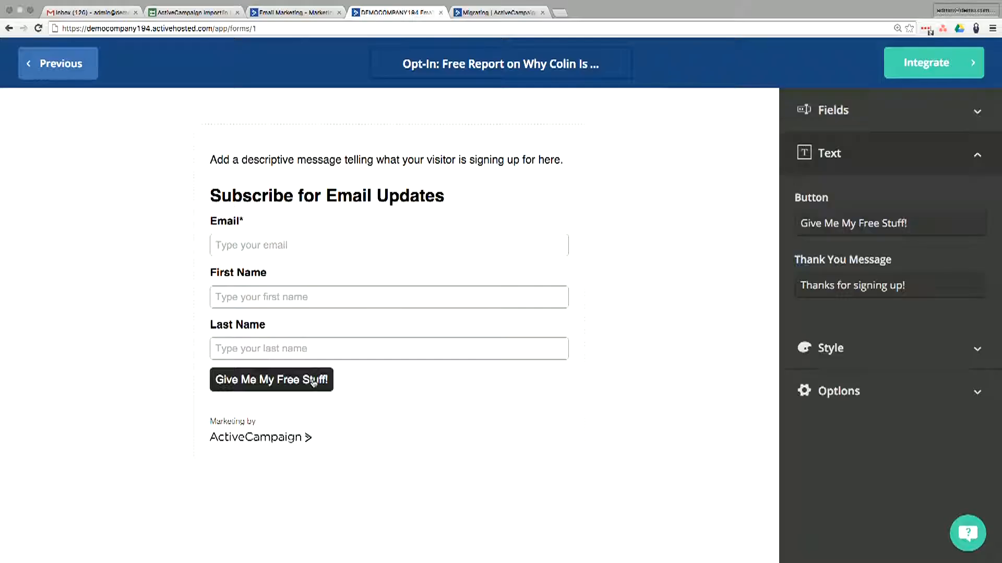
{"action": "left_click", "coordinate": [830, 348]}
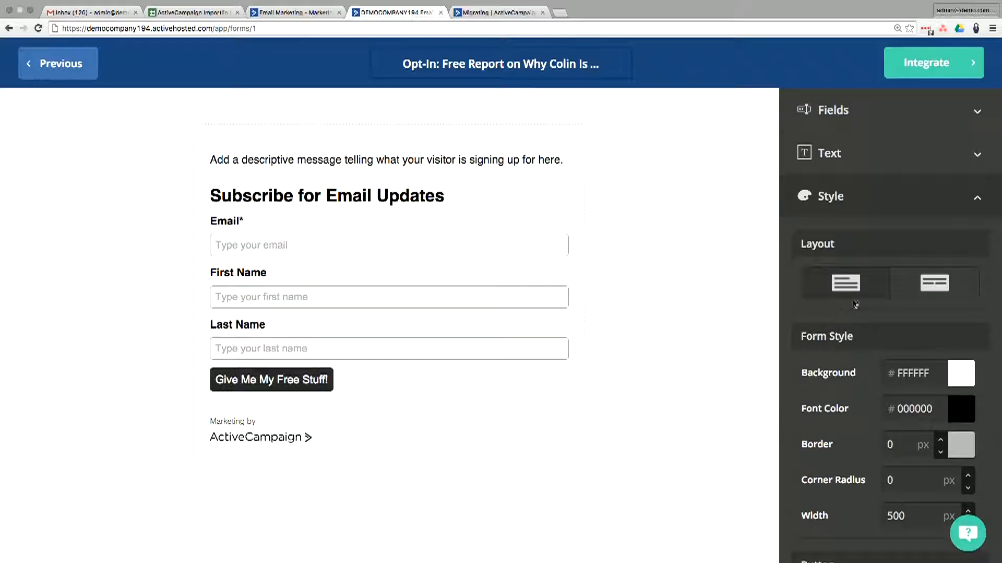
{"action": "left_click", "coordinate": [933, 282]}
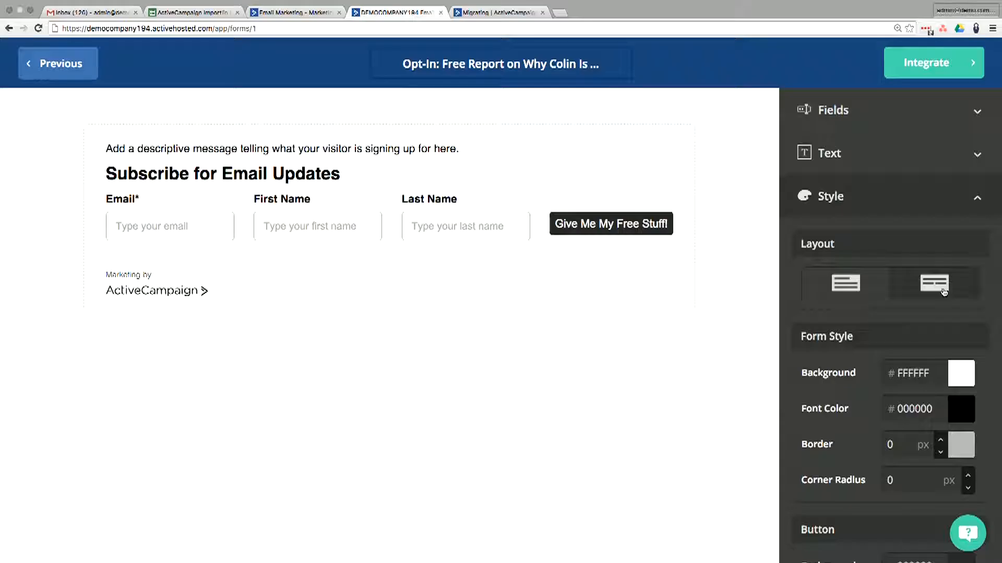
{"action": "mouse_move", "coordinate": [945, 298]}
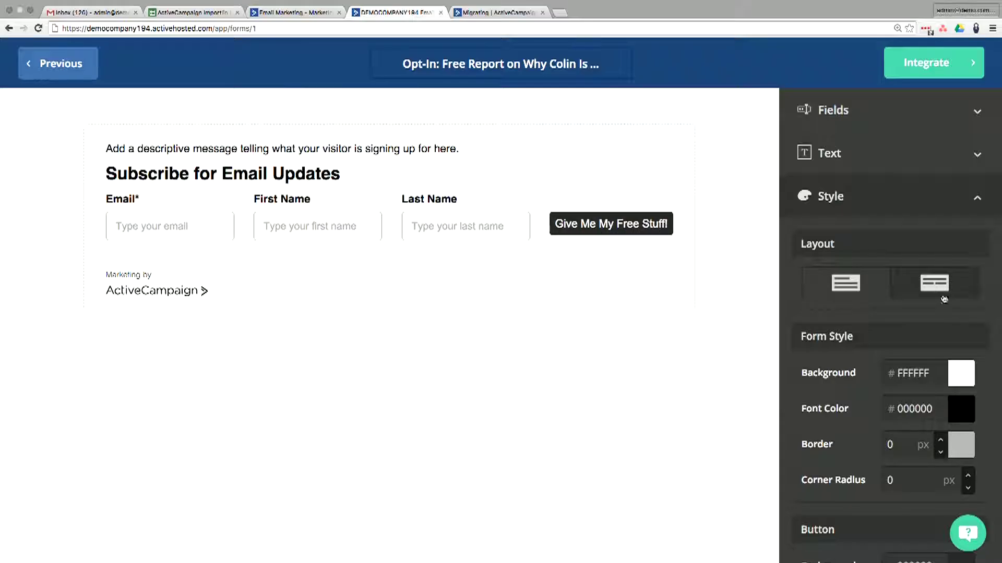
{"action": "left_click", "coordinate": [844, 283]}
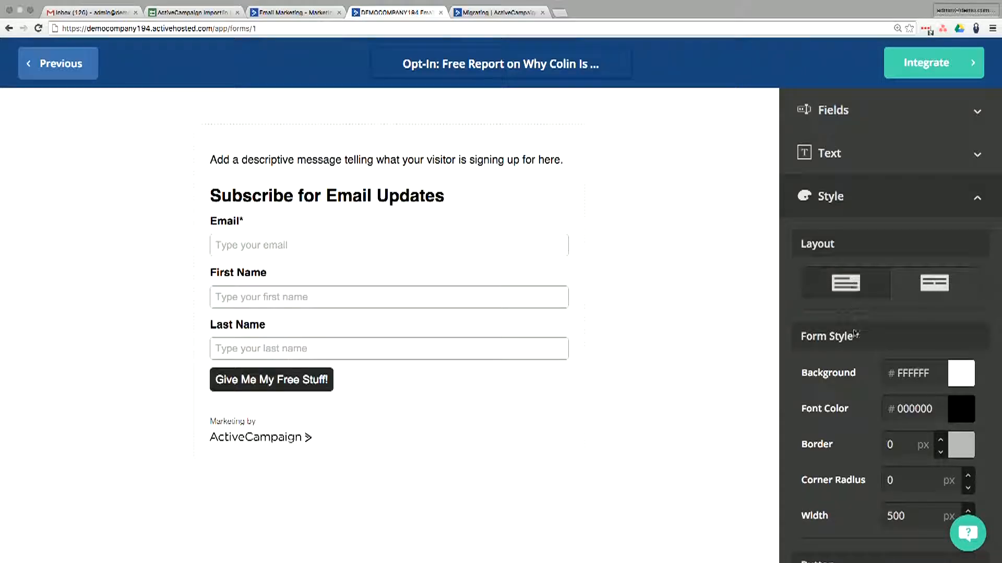
{"action": "left_click", "coordinate": [960, 373]}
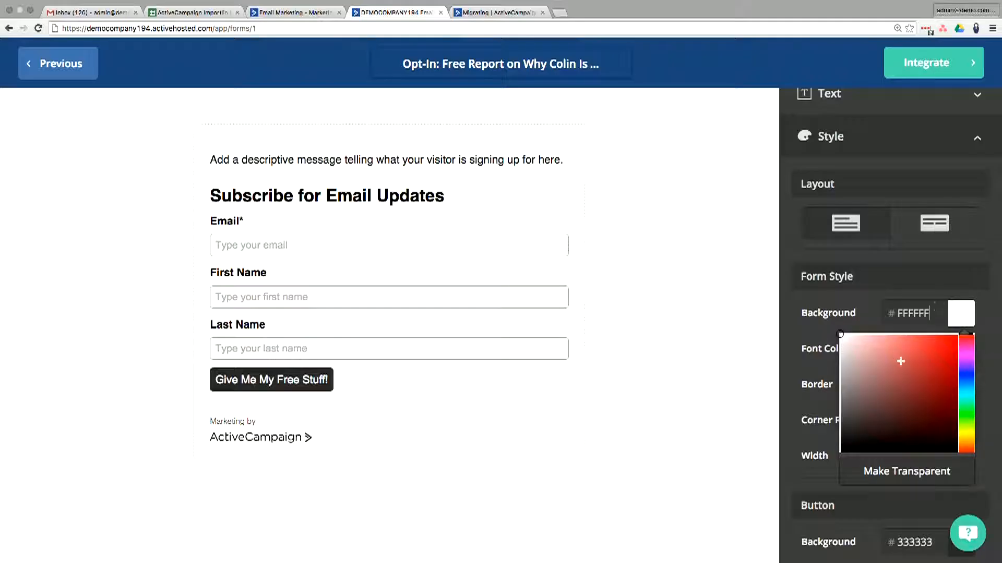
- Set the form background to red and the button background to blue
{"action": "left_click", "coordinate": [964, 339]}
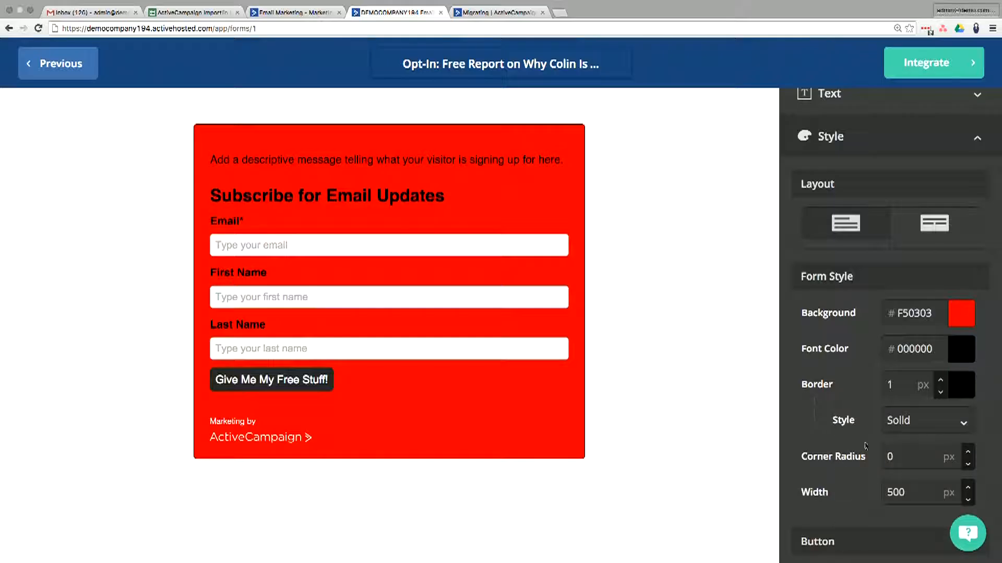
{"action": "scroll", "scroll_direction": "down", "scroll_amount": 3}
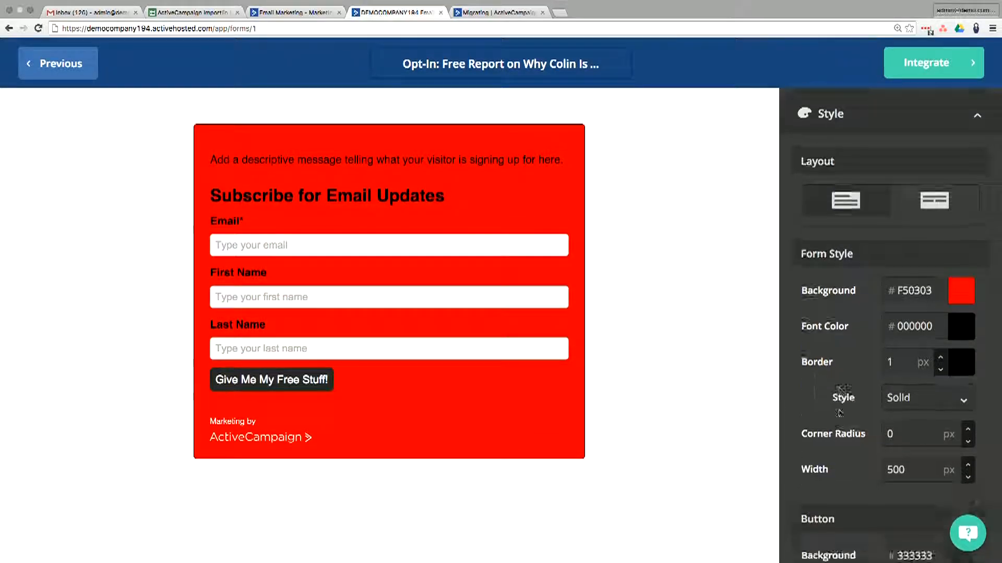
{"action": "left_click", "coordinate": [925, 326]}
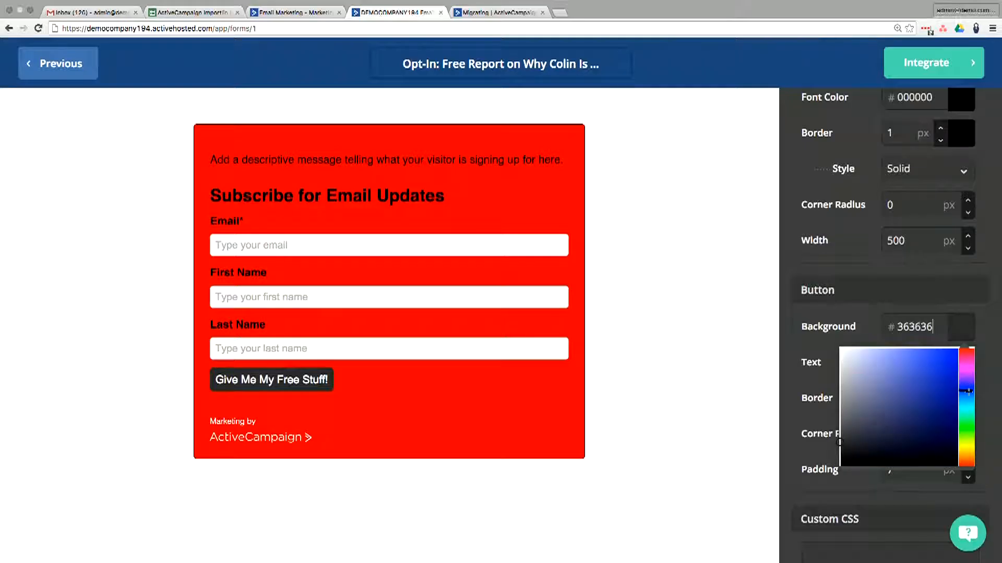
{"action": "left_click", "coordinate": [941, 376]}
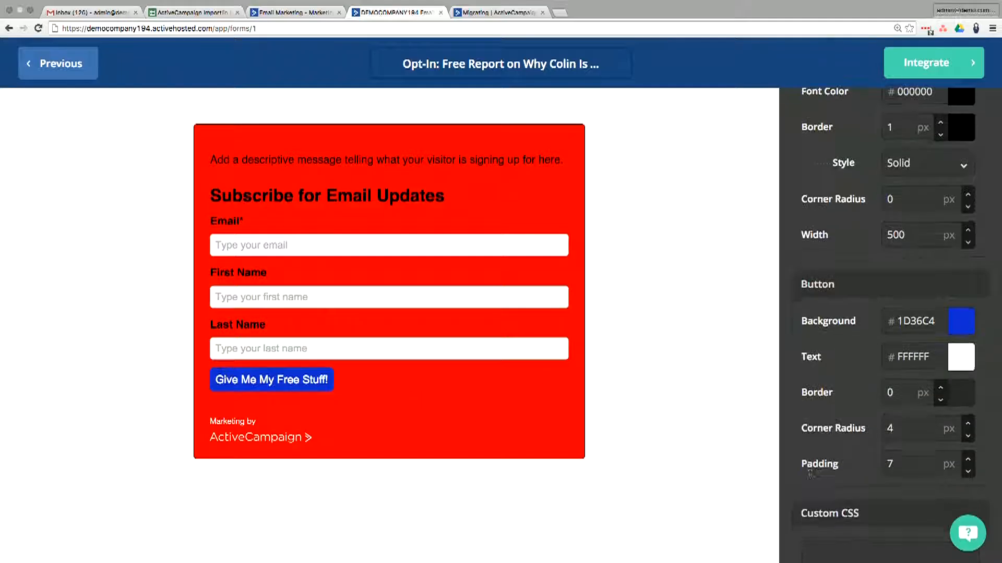
{"action": "scroll", "scroll_direction": "down", "scroll_amount": 3}
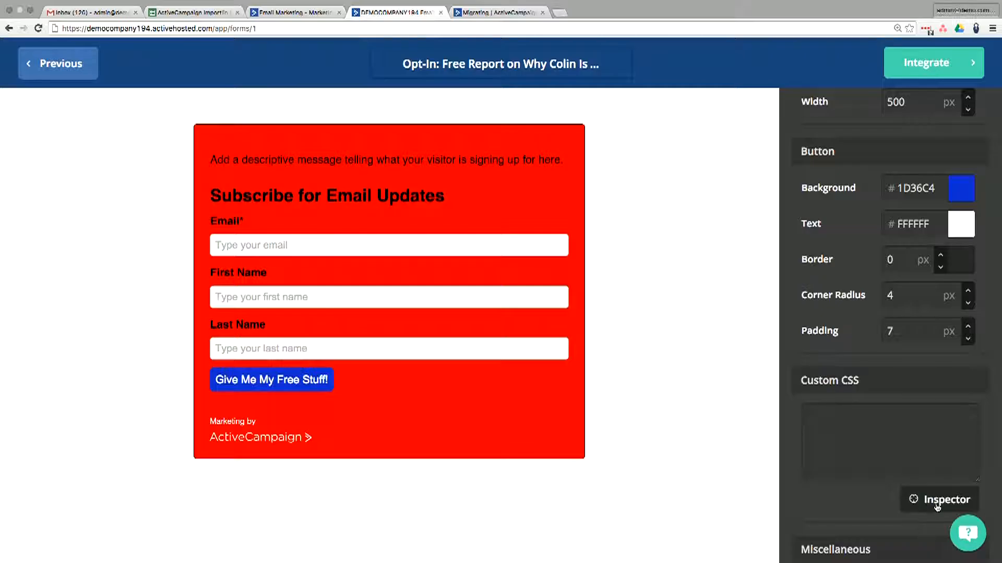
{"action": "left_click", "coordinate": [939, 500]}
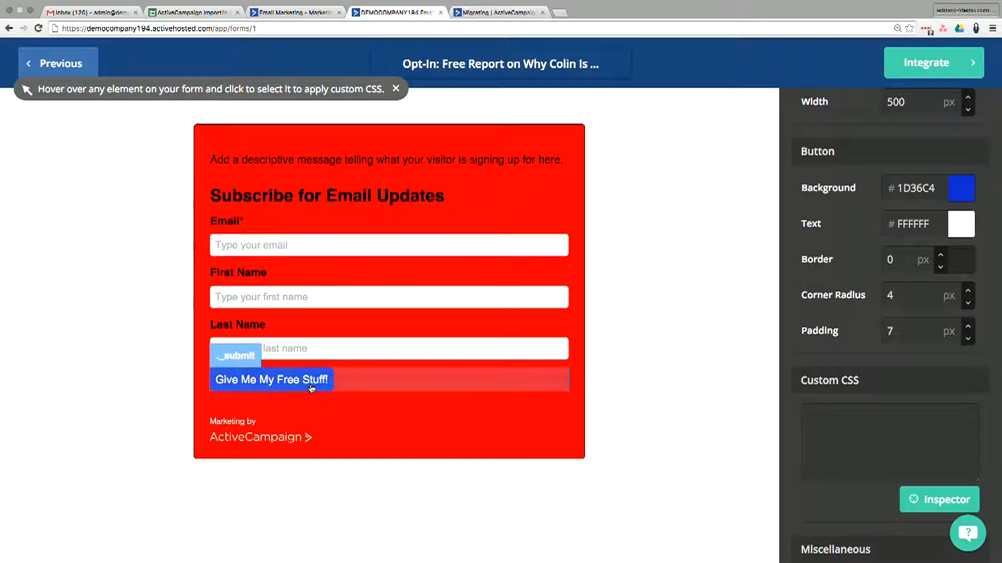
- Cancel the CSS inspector, toggle AC Branding off and back on, and expand Options
{"action": "left_click", "coordinate": [270, 380]}
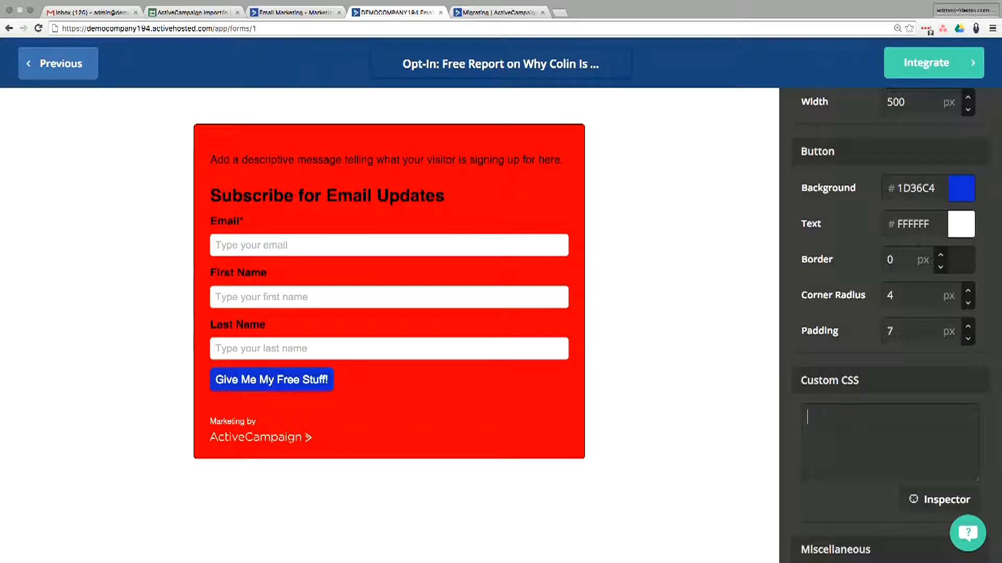
{"action": "scroll", "scroll_direction": "down", "scroll_amount": 3}
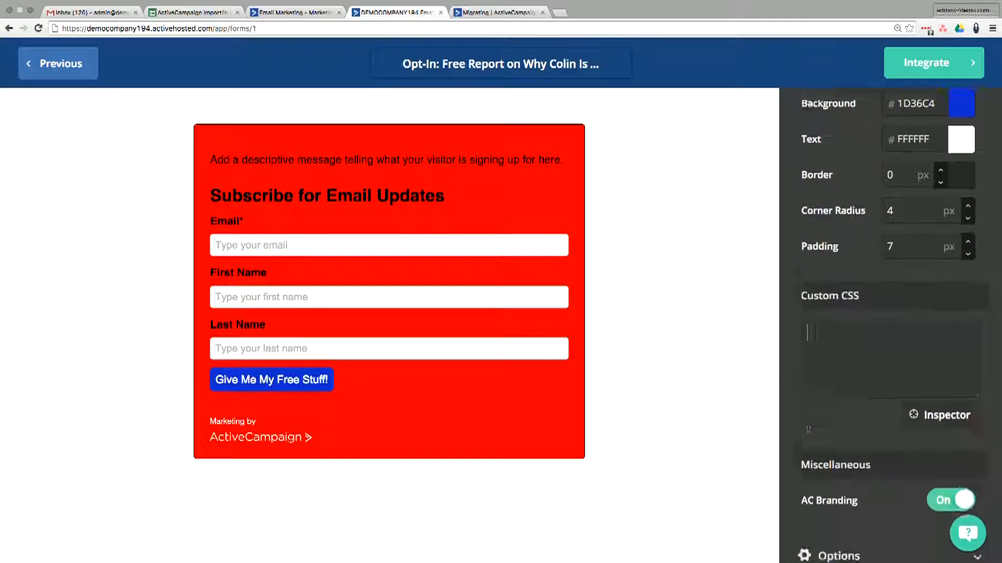
{"action": "left_click", "coordinate": [950, 500]}
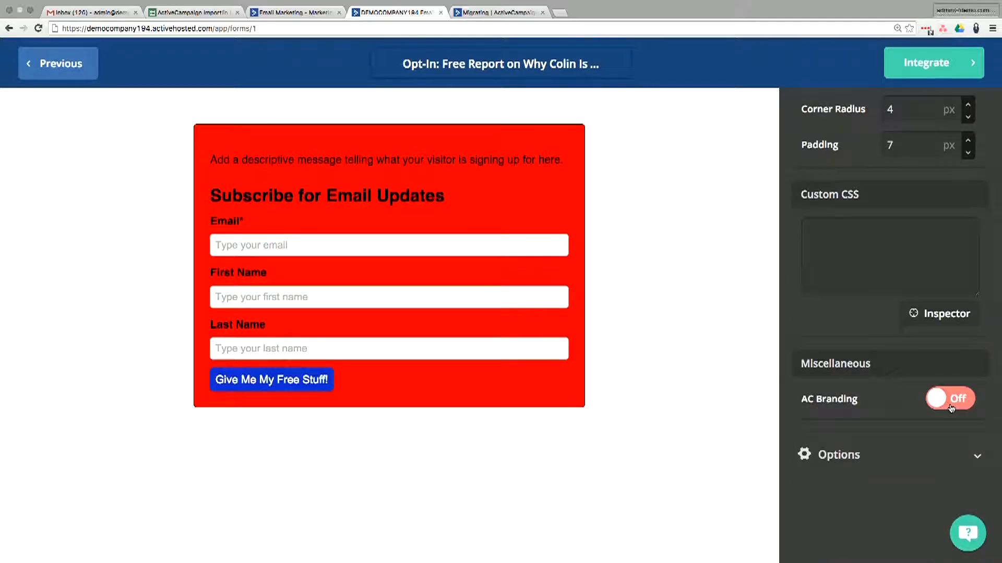
{"action": "left_click", "coordinate": [950, 398]}
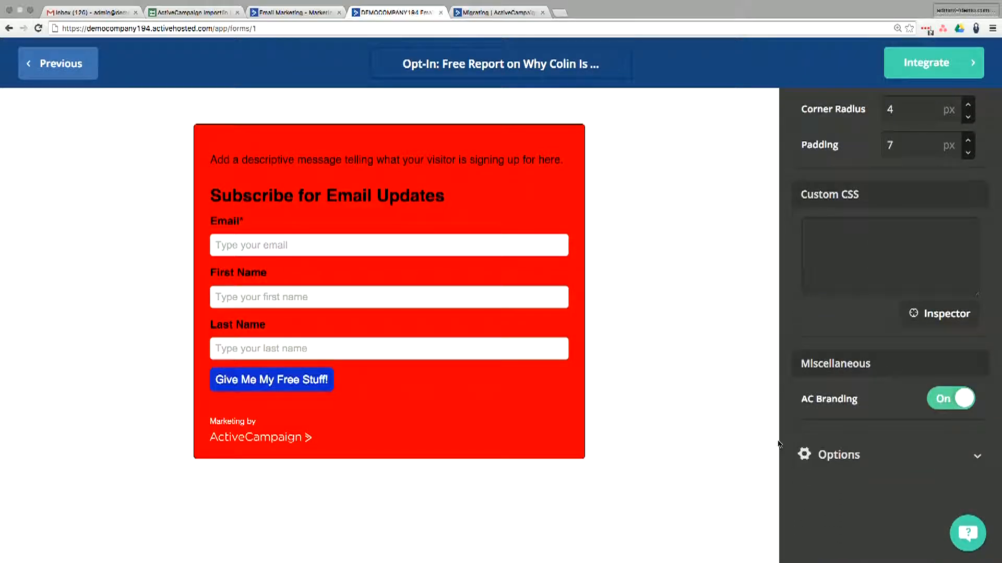
{"action": "left_click", "coordinate": [840, 454]}
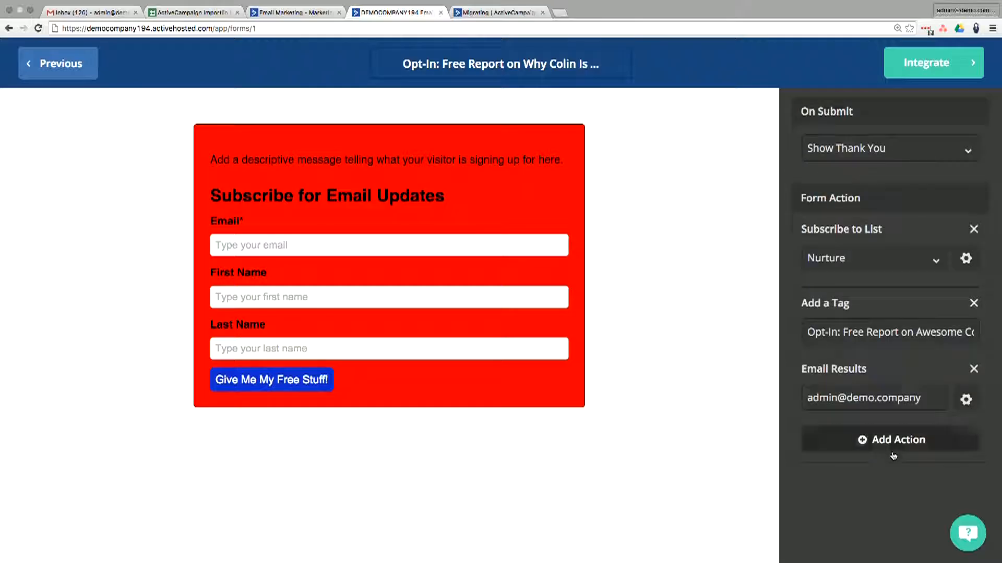